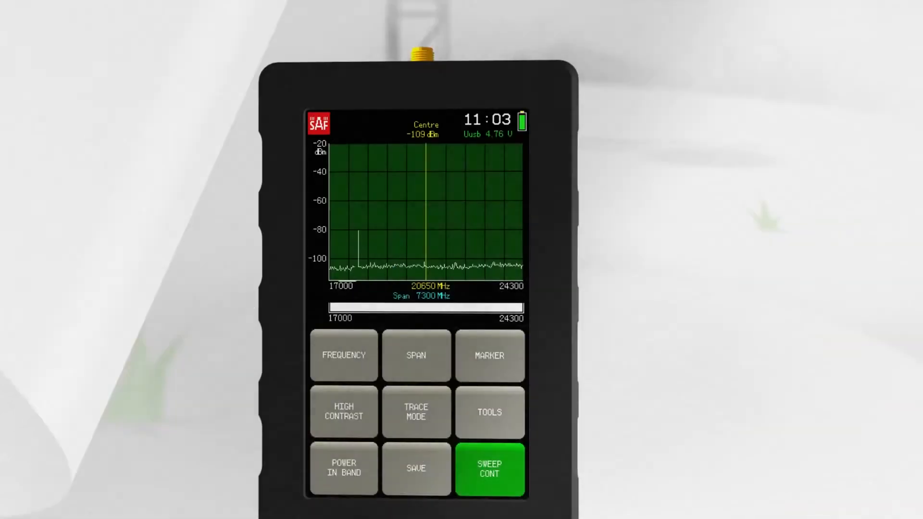
Enter 18100 MHz as the centre frequency, giving a 17000–19200 MHz view.
click(343, 355)
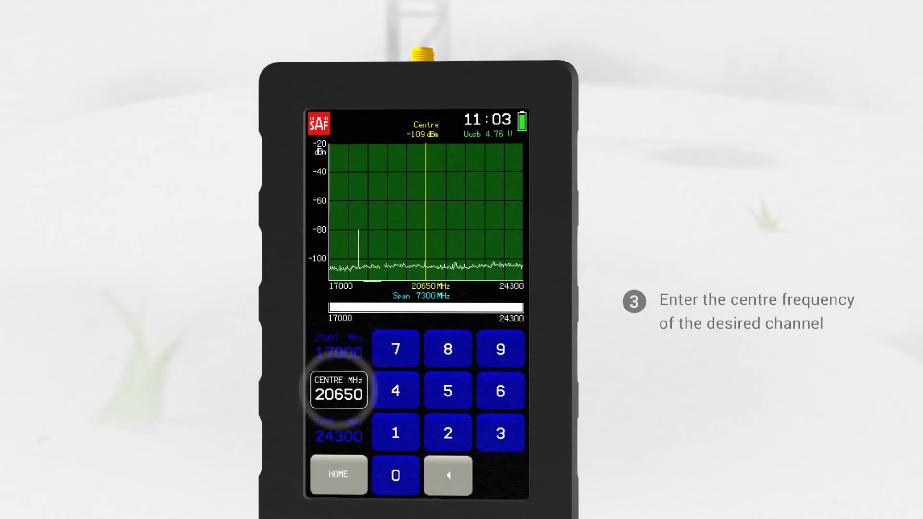
click(395, 432)
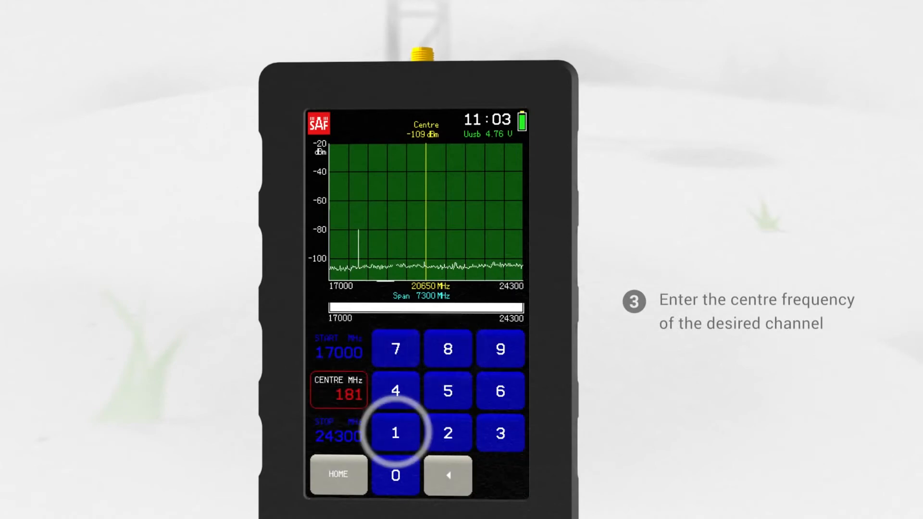
click(499, 475)
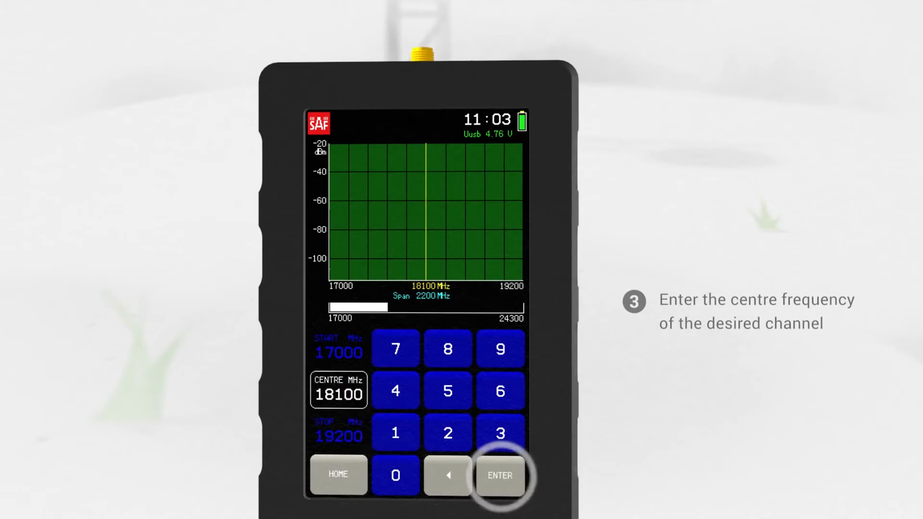
click(500, 475)
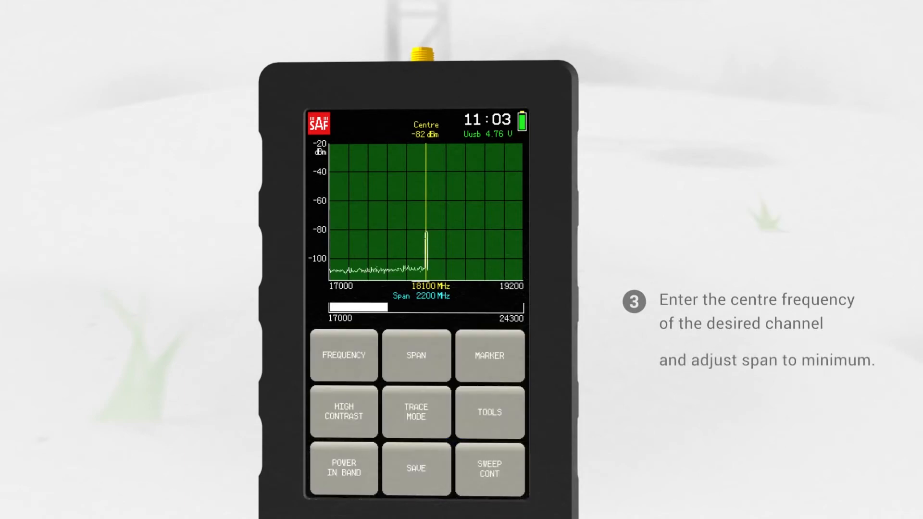
Set the span to its 100 MHz minimum, showing 18050–18150 MHz.
click(416, 355)
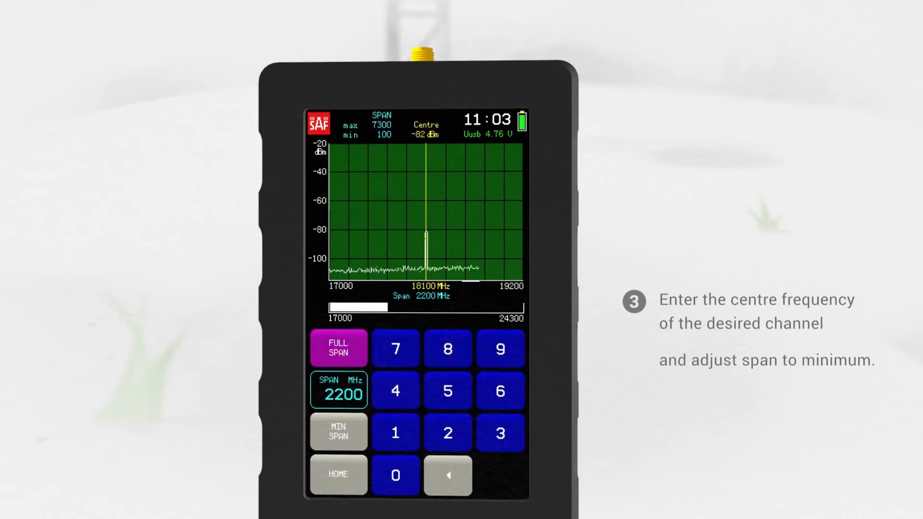
click(338, 433)
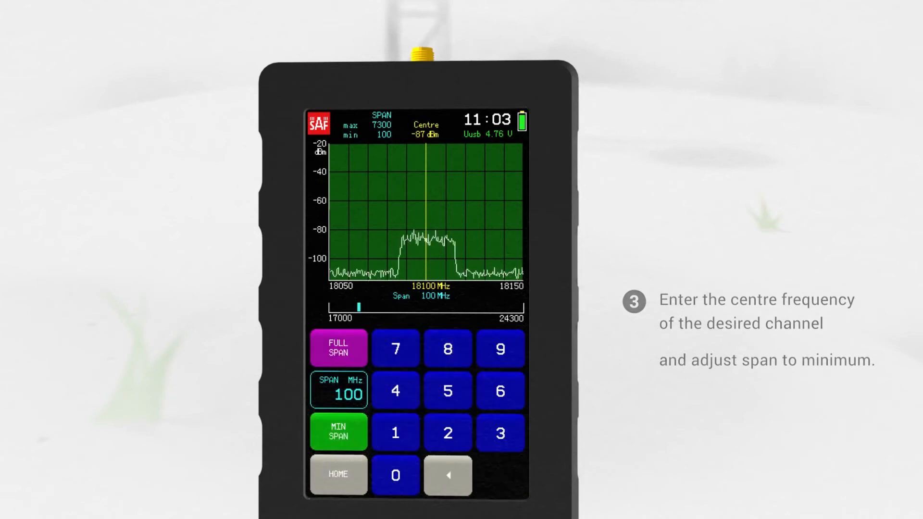